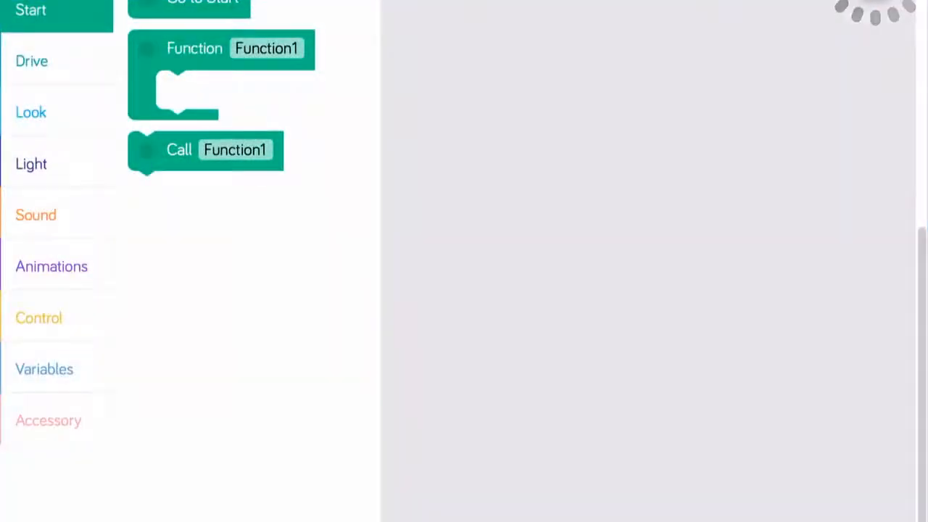
- Place a Function block from the Start category on the canvas and rename it F1
left_click(267, 48)
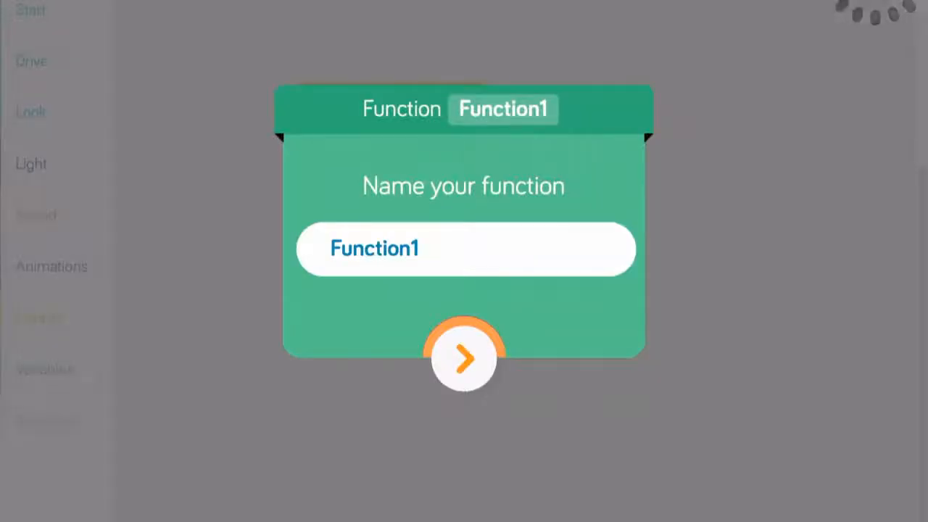
left_click(464, 248)
type("F1")
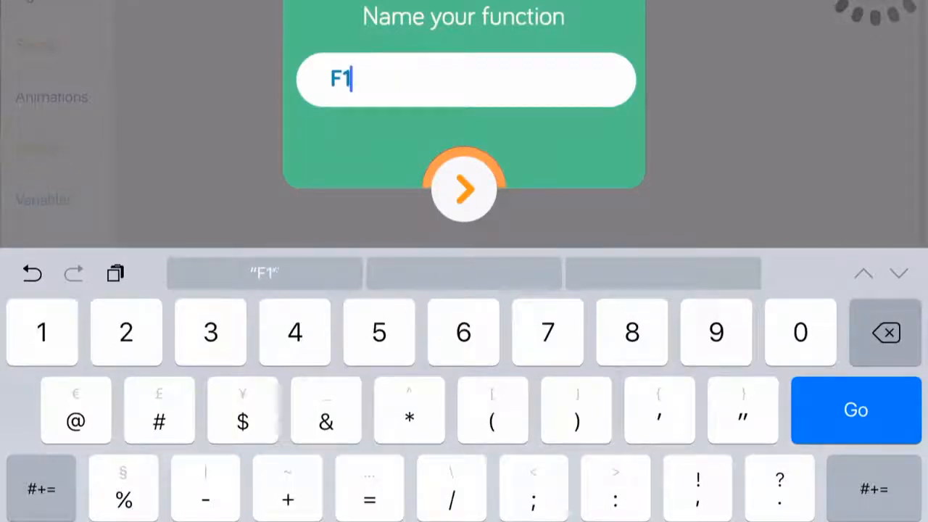
left_click(464, 189)
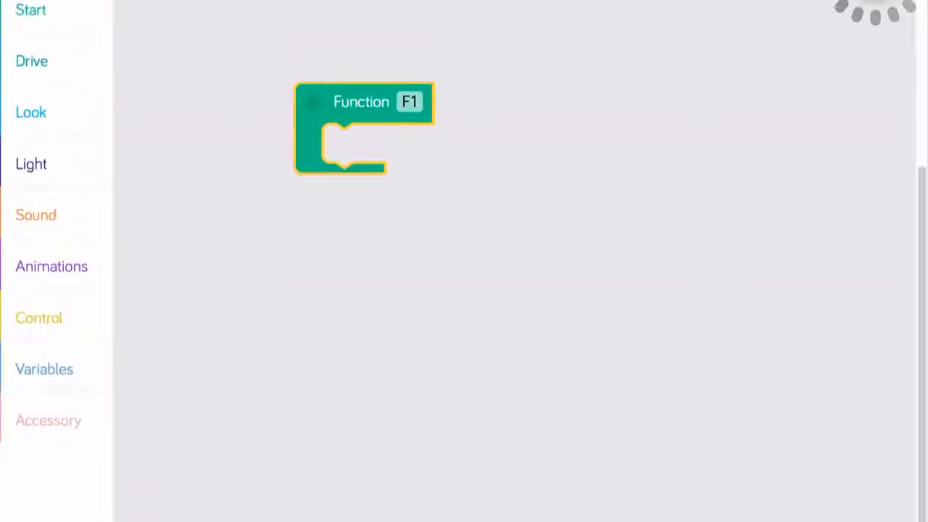
- Fill F1 with Backward 50, Look towards Voice, Fire Siren, red Right Ear; call F1 from When Start
left_click(32, 61)
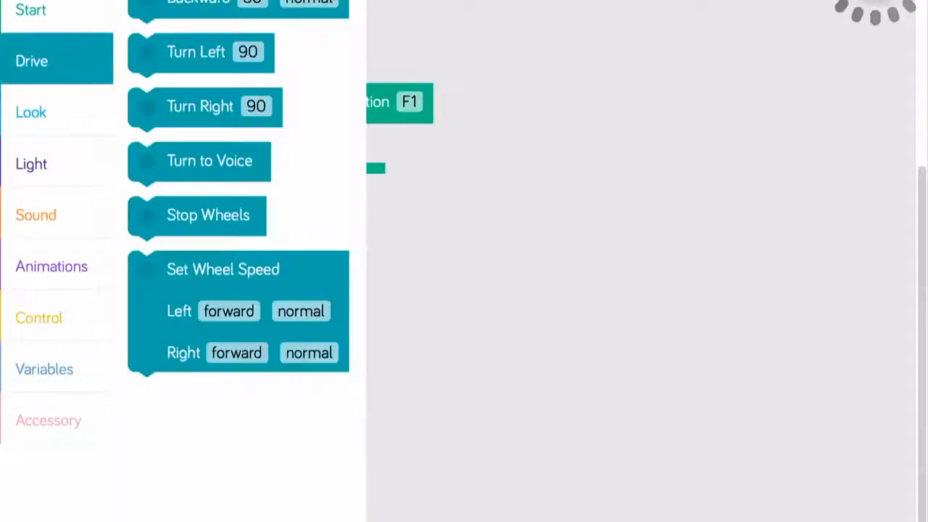
left_click(32, 112)
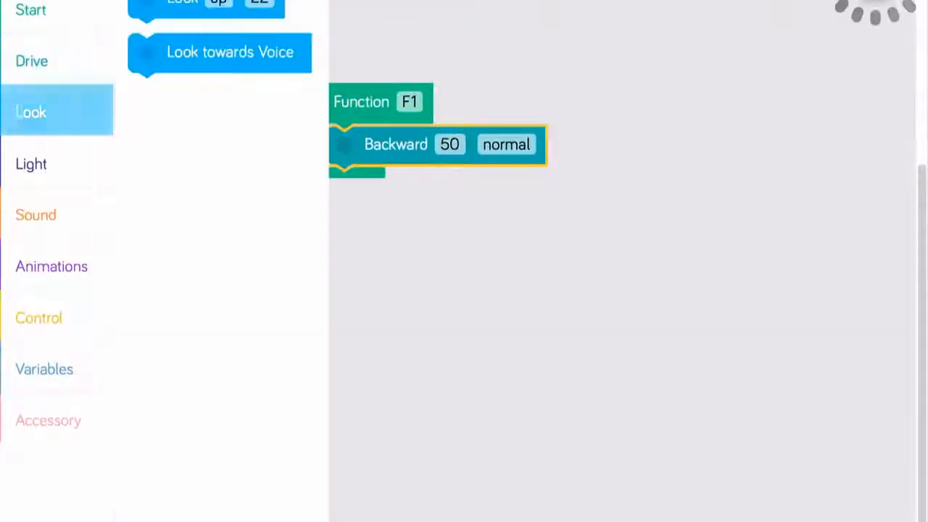
left_click_drag(231, 52, 428, 185)
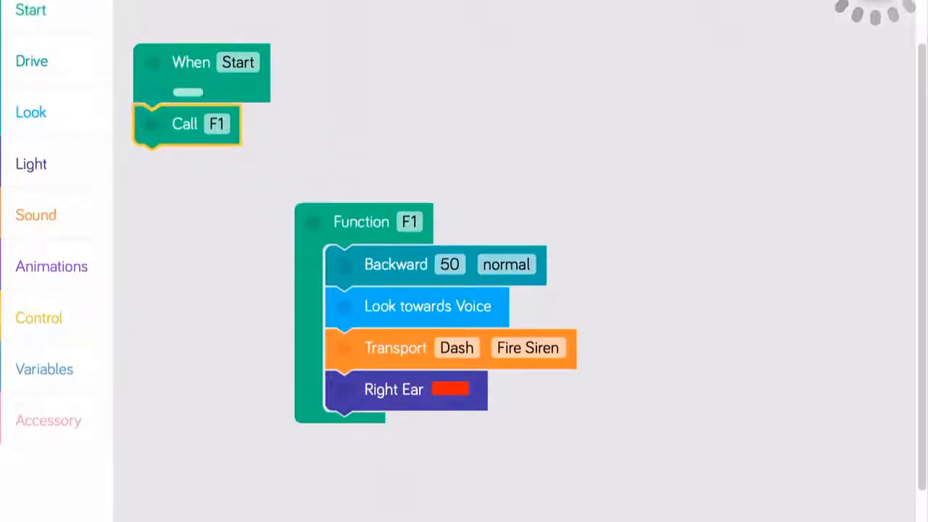
left_click(187, 124)
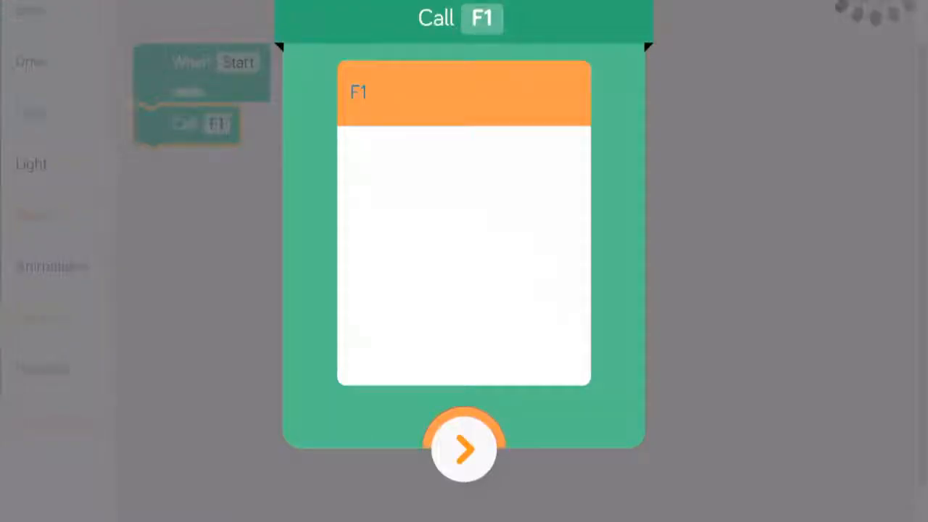
left_click(464, 448)
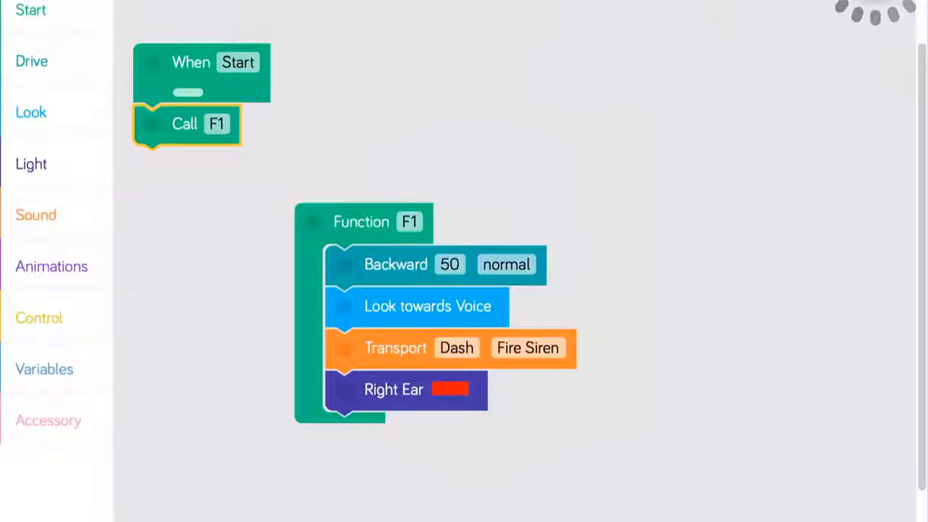